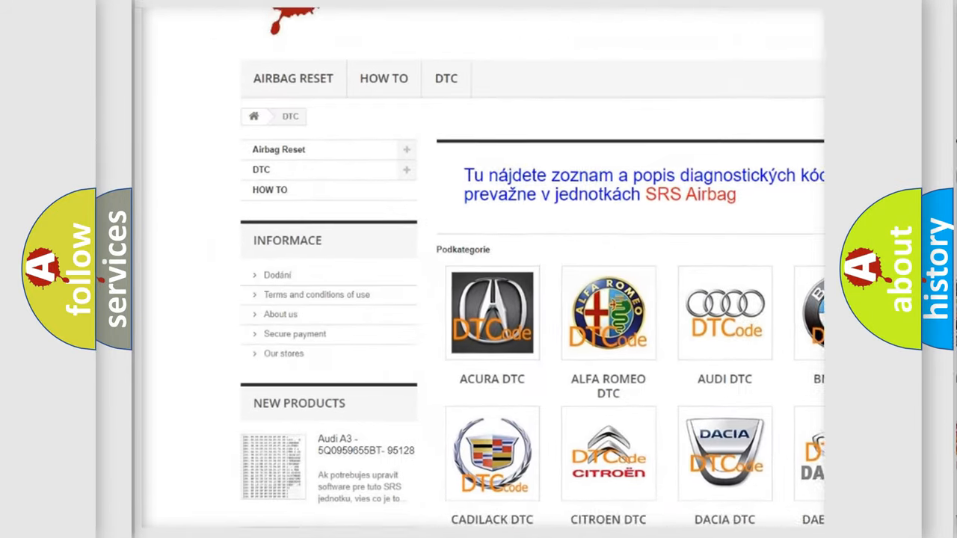
scroll("down", 3)
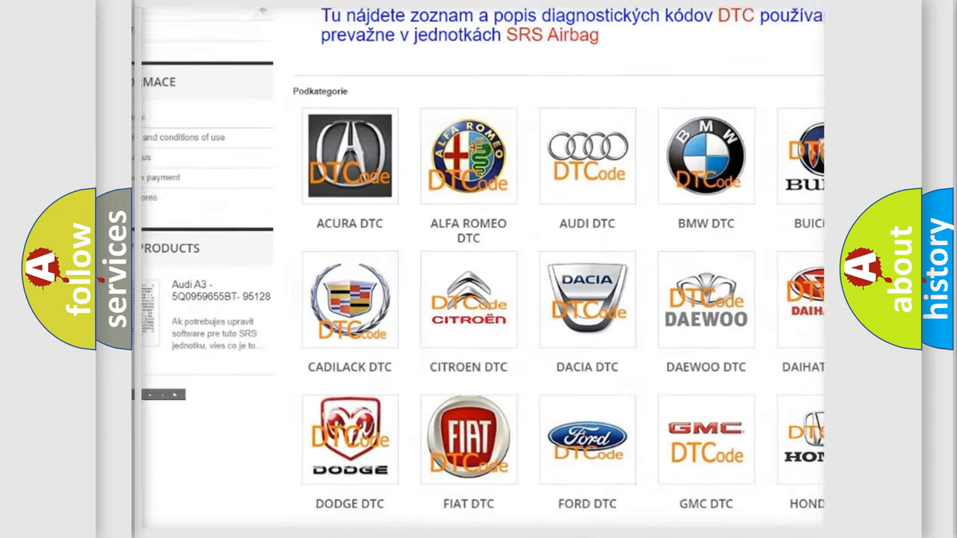
scroll("down", 3)
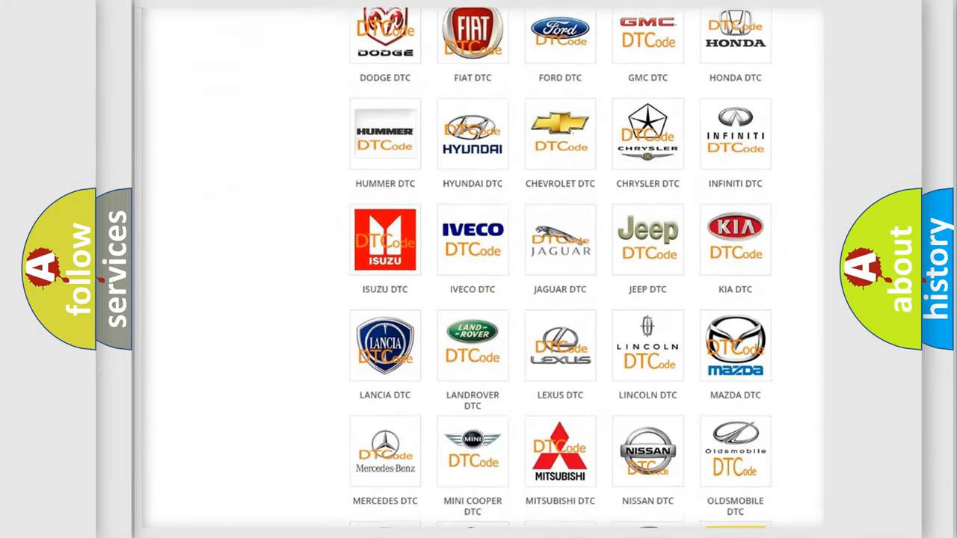
scroll("down", 3)
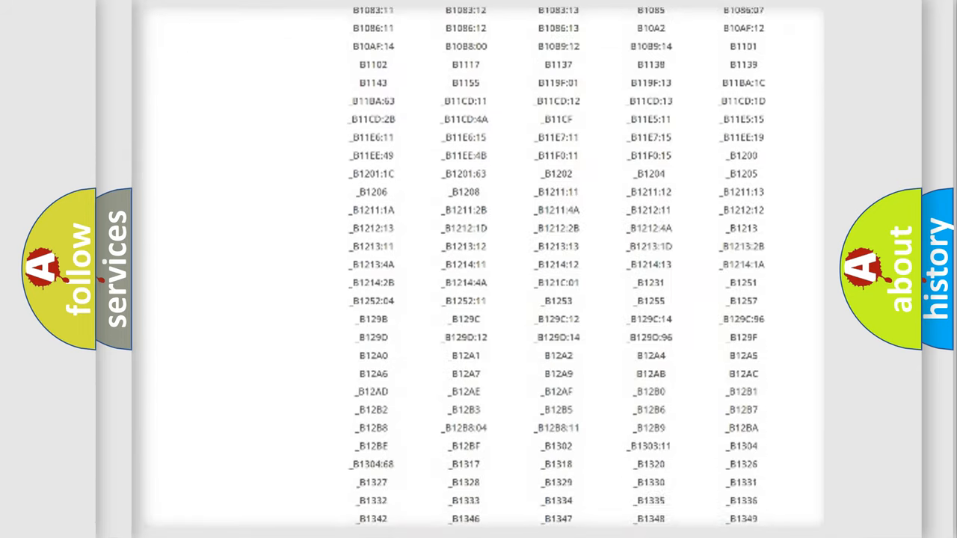
scroll("down", 3)
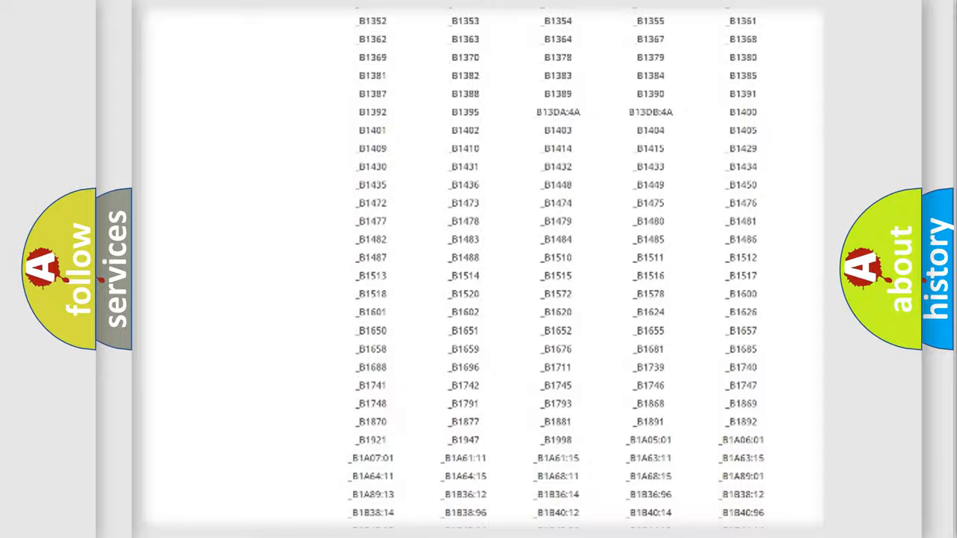